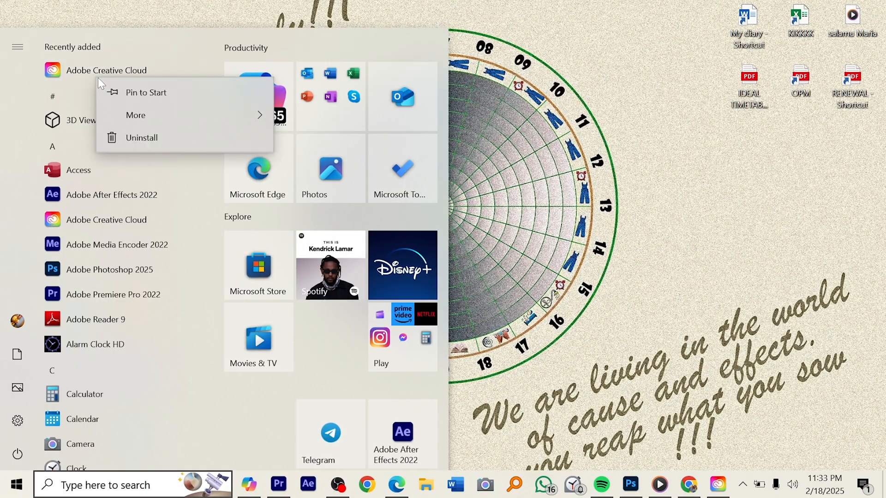
# Attempt to uninstall Adobe Creative Cloud from Programs and Features, which fails.
pyautogui.click(141, 138)
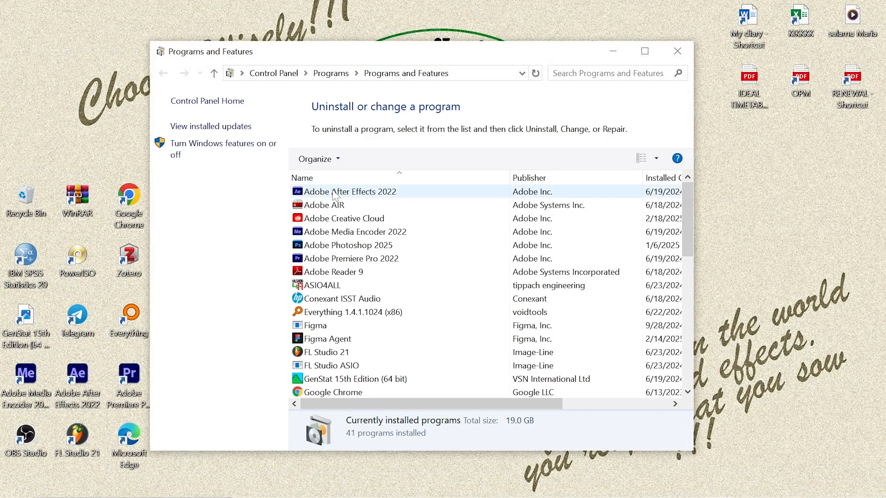
pyautogui.click(350, 218)
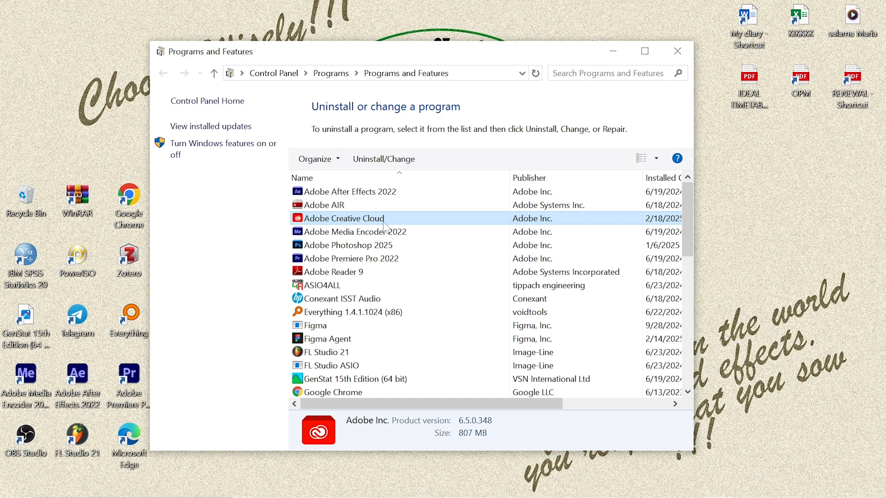
pyautogui.click(383, 159)
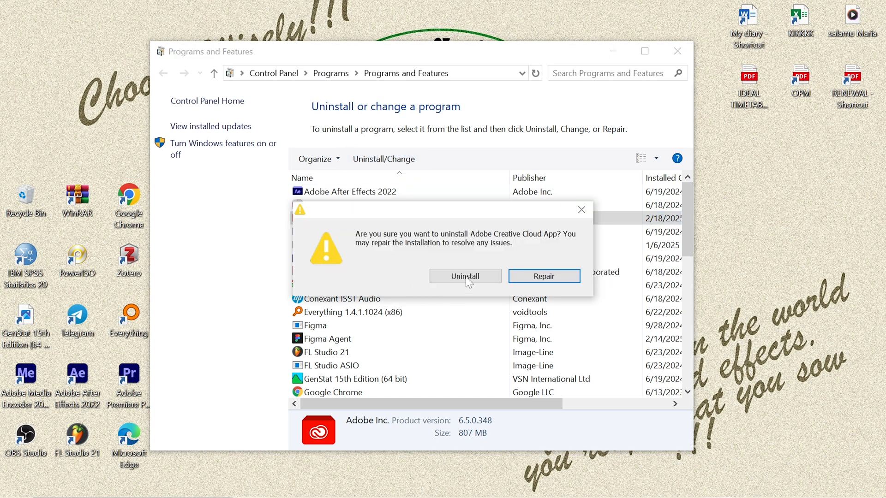
pyautogui.click(465, 276)
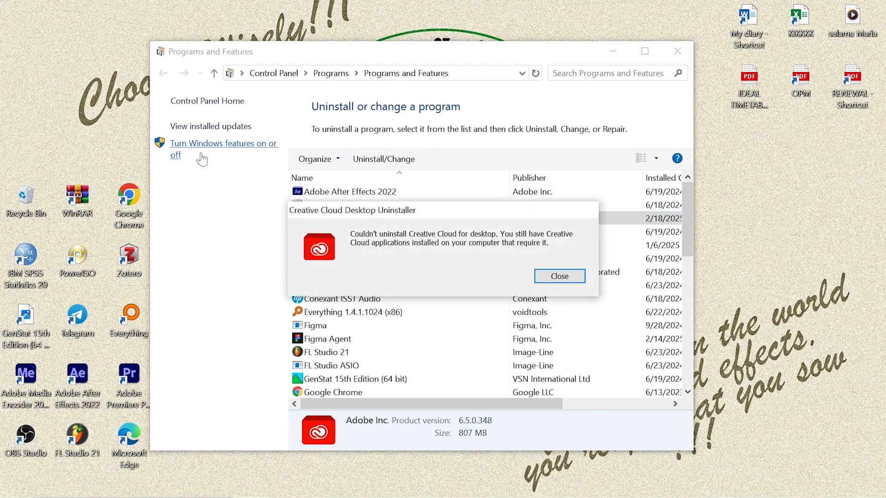
pyautogui.moveTo(414, 236)
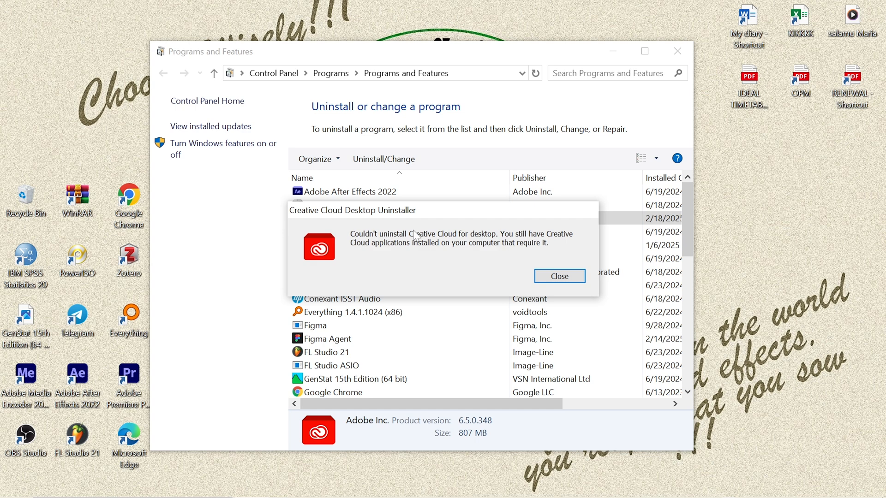
pyautogui.moveTo(502, 276)
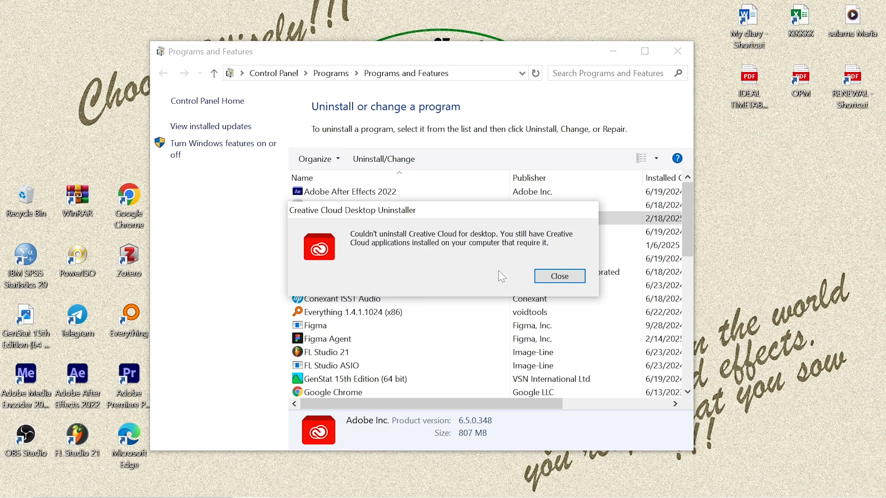
pyautogui.moveTo(548, 298)
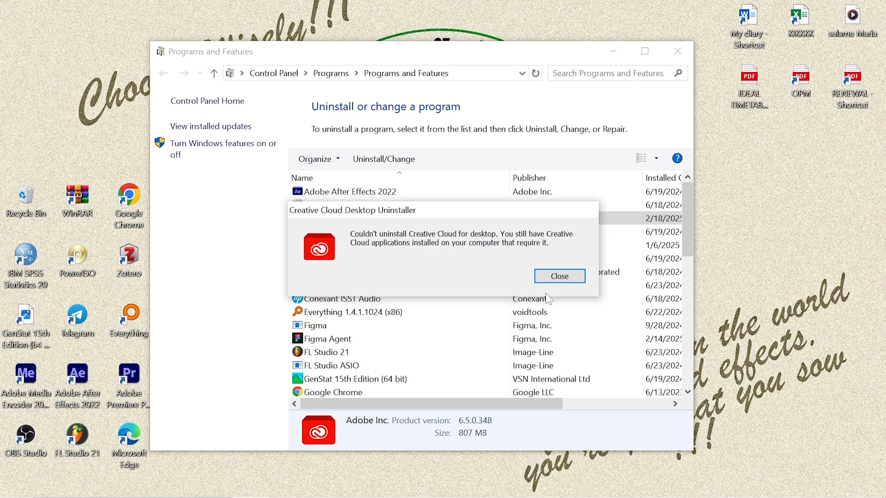
pyautogui.moveTo(440, 272)
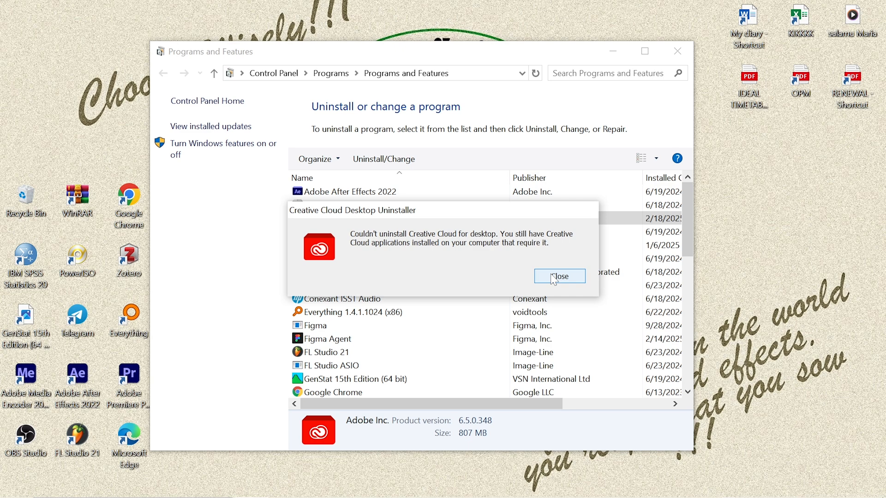
# Dismiss the Creative Cloud Desktop Uninstaller error dialog.
pyautogui.click(558, 277)
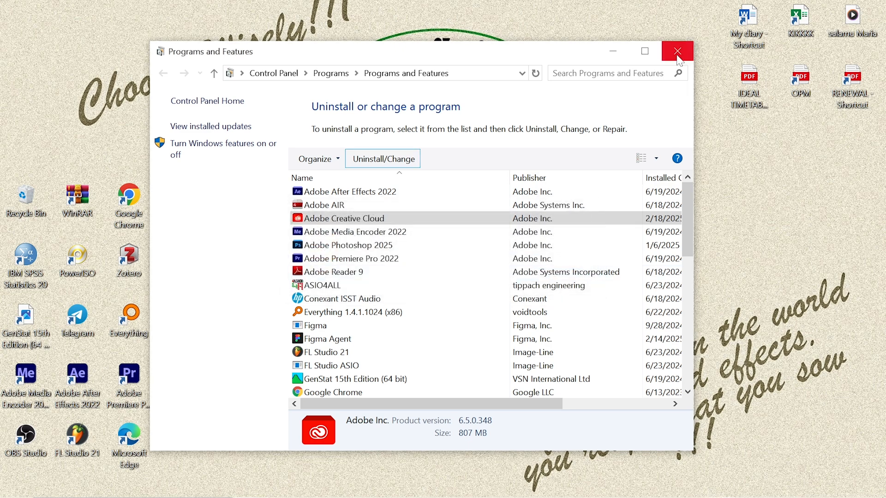
# Launch AdobeCreativeCloudCleanerTool from the Downloads folder.
pyautogui.click(676, 51)
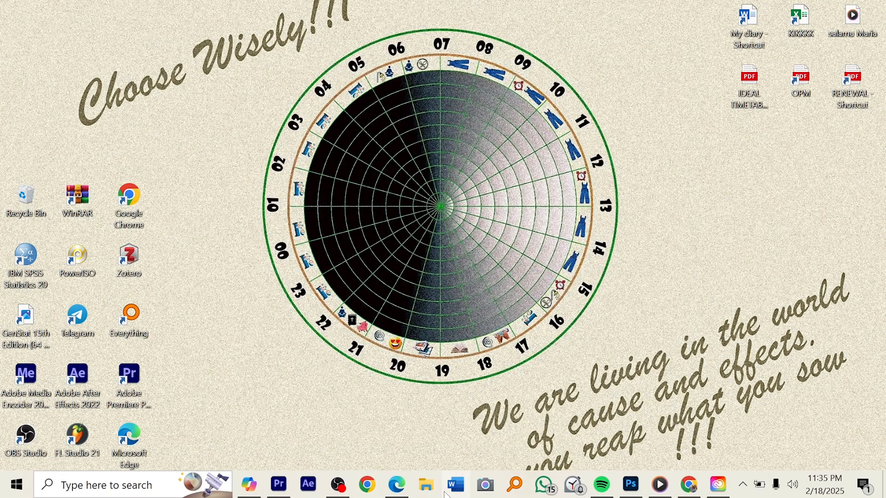
pyautogui.click(425, 484)
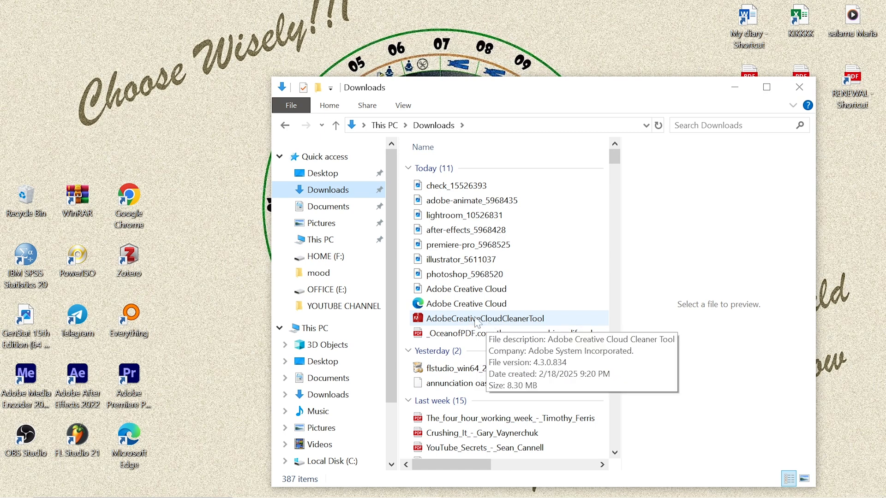
pyautogui.doubleClick(482, 318)
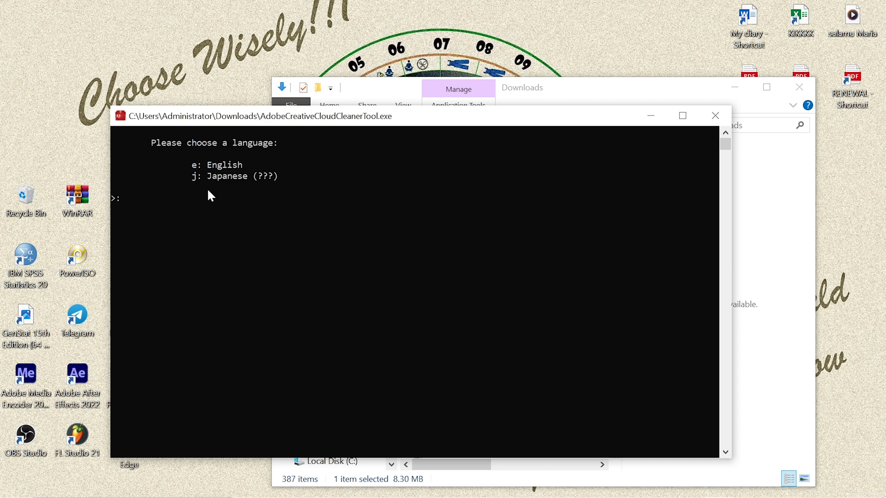
pyautogui.moveTo(196, 175)
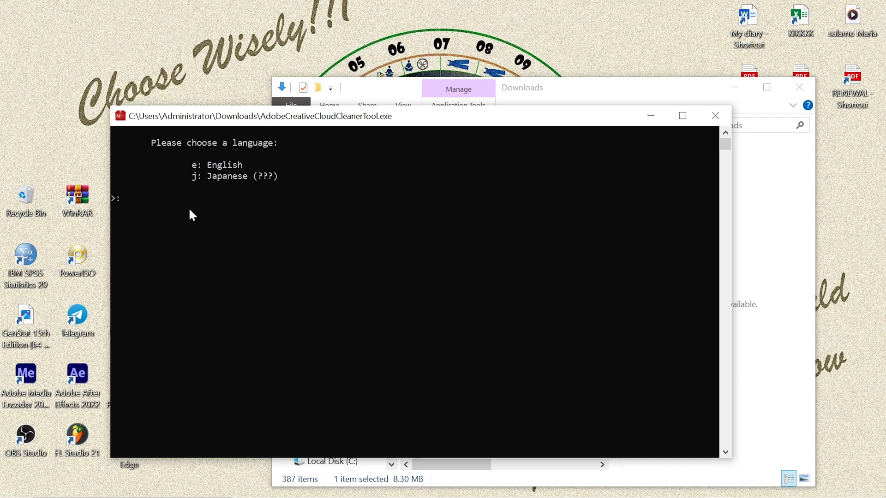
# Choose English (e), maximize the console, and accept the license (y).
pyautogui.write('e')
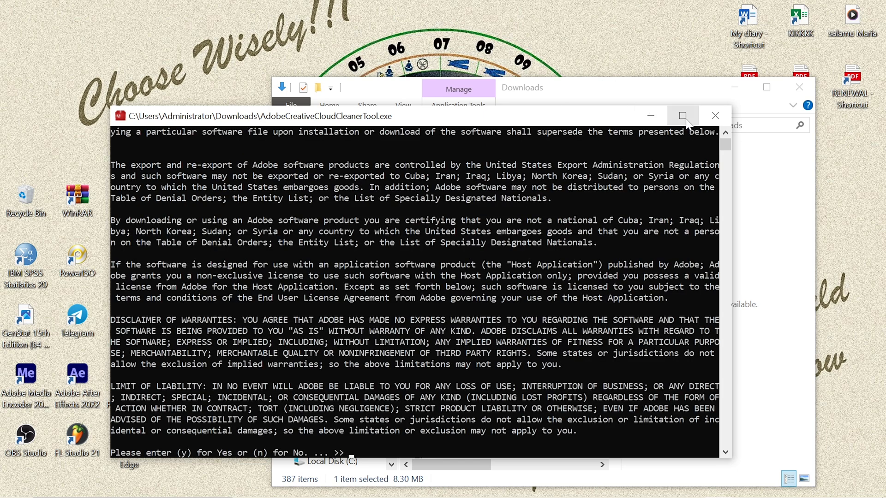
pyautogui.click(682, 116)
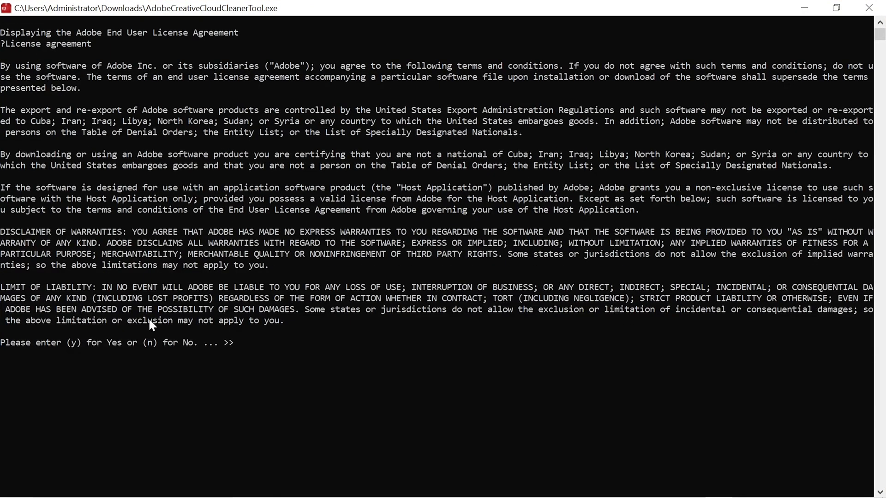
pyautogui.moveTo(5, 357)
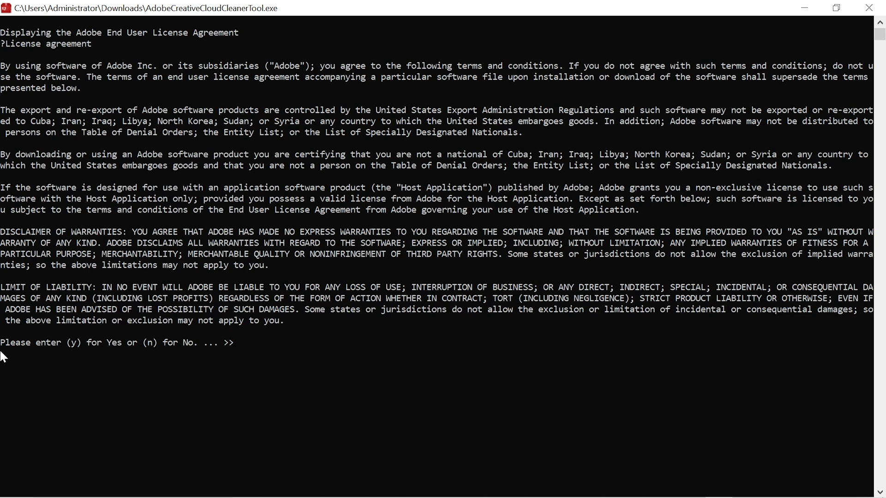
pyautogui.moveTo(101, 355)
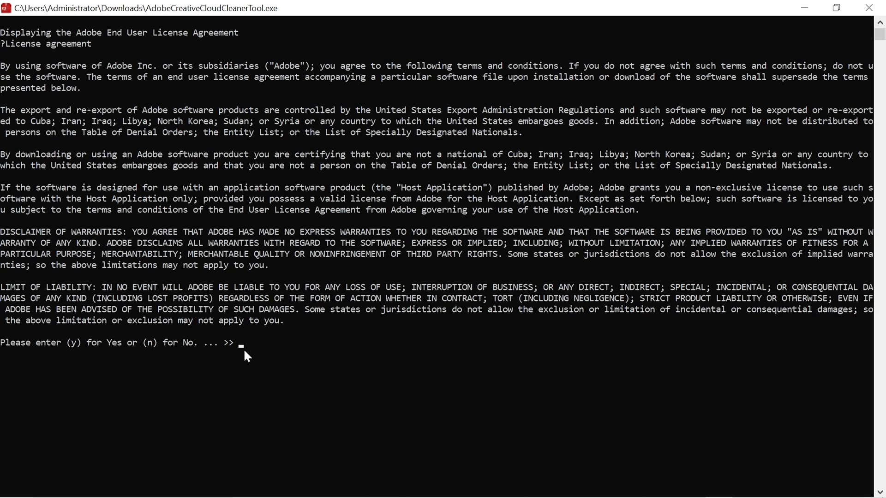
pyautogui.write('y')
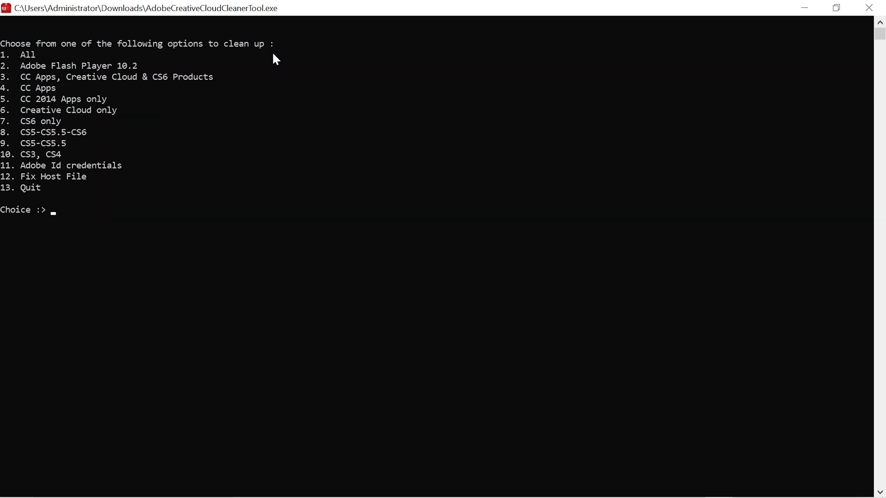
pyautogui.moveTo(148, 170)
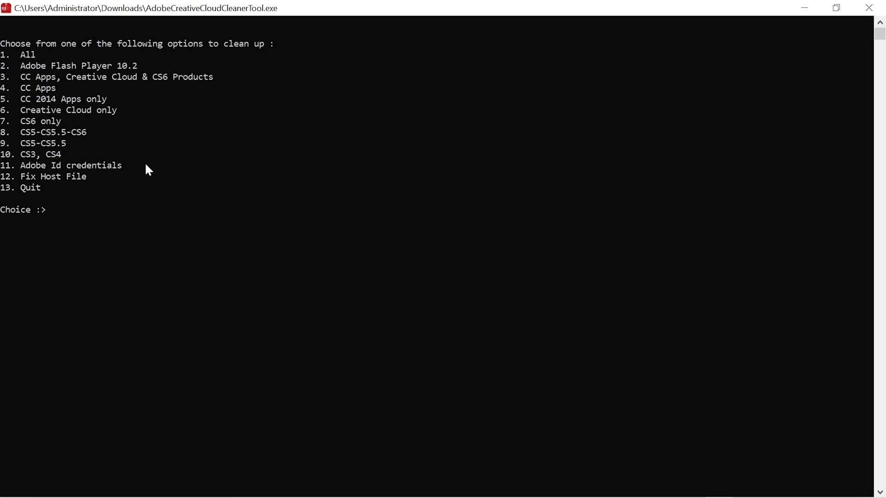
pyautogui.moveTo(153, 167)
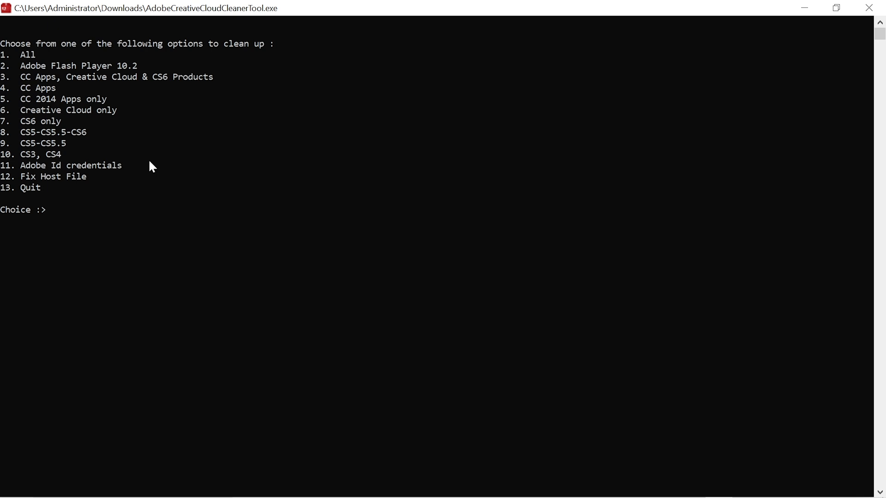
pyautogui.moveTo(131, 115)
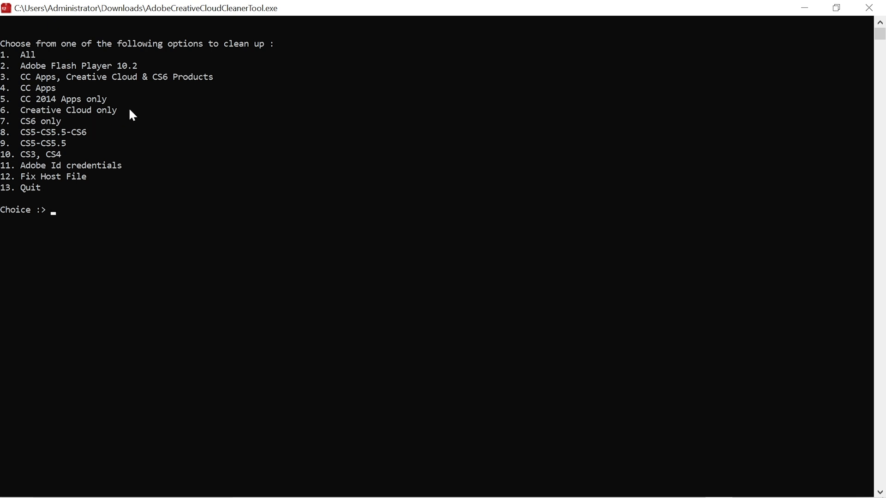
pyautogui.moveTo(103, 117)
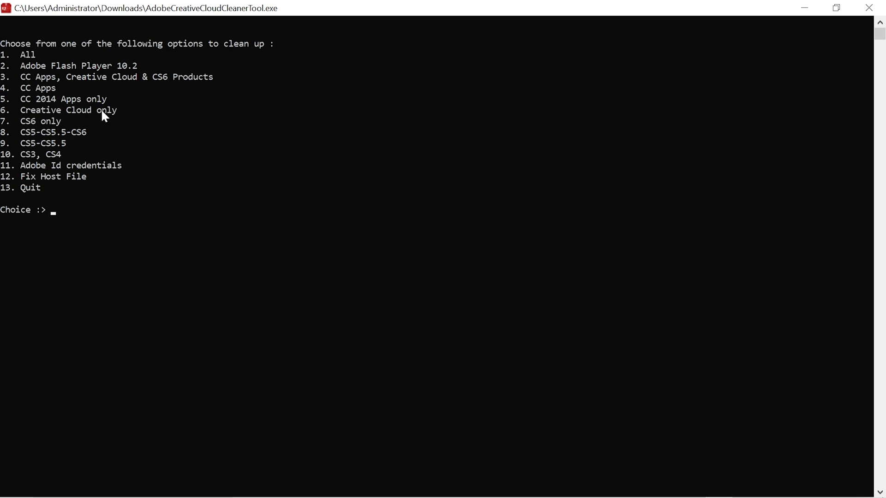
pyautogui.moveTo(73, 119)
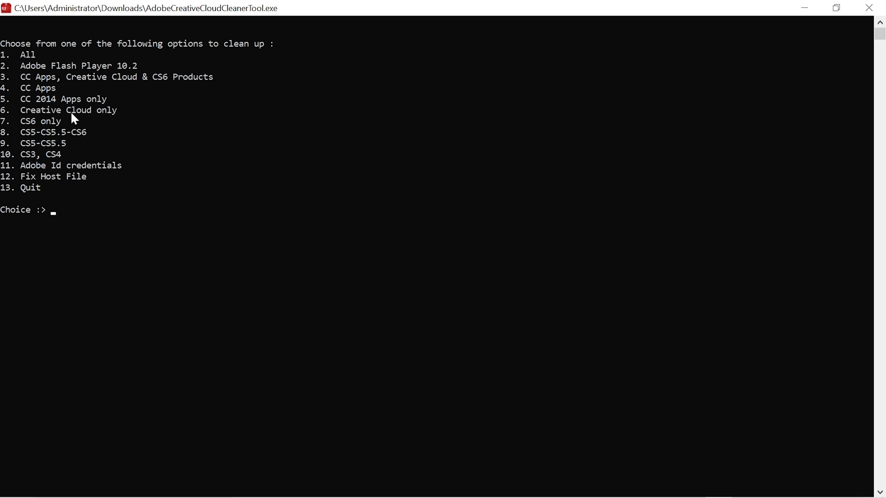
pyautogui.moveTo(23, 114)
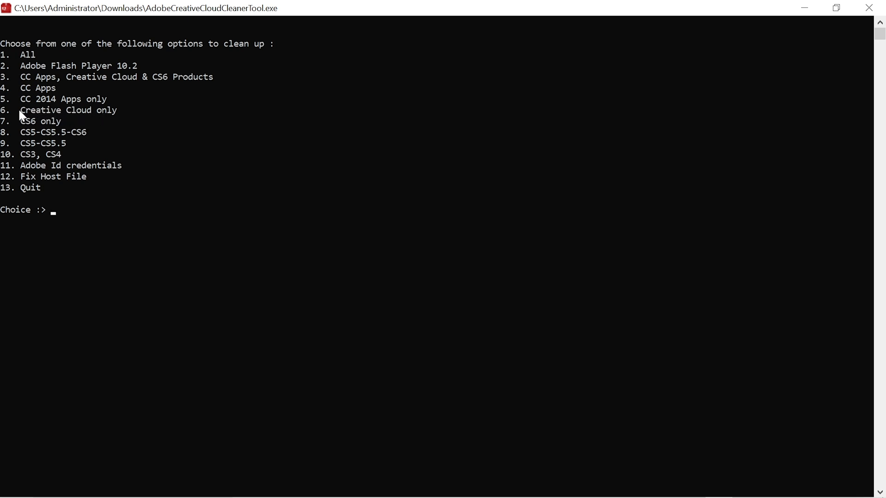
pyautogui.moveTo(119, 185)
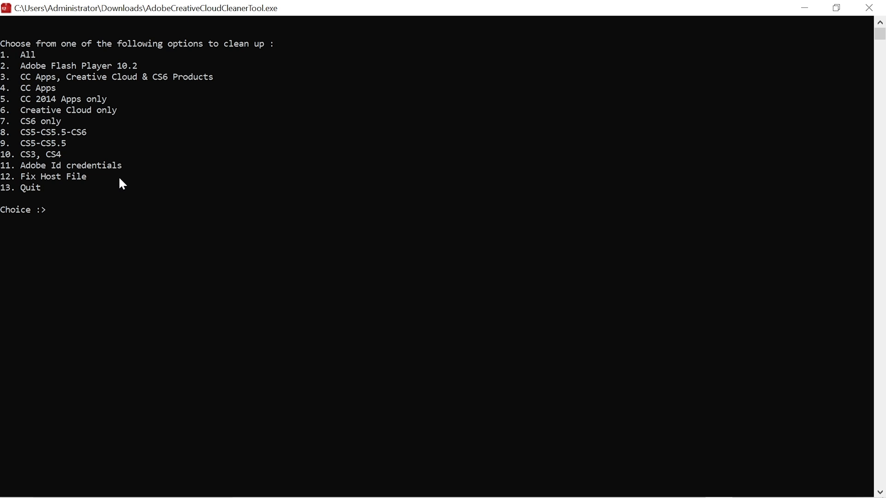
pyautogui.moveTo(88, 119)
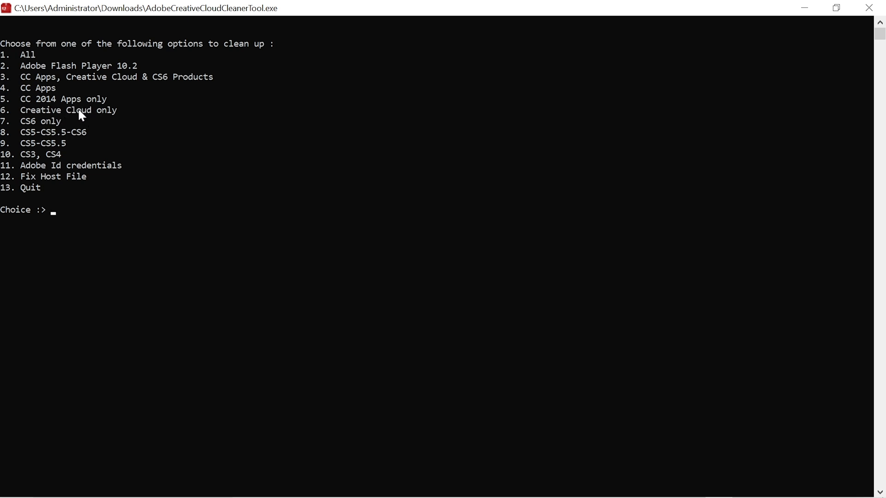
# Enter 6 for the 'Creative Cloud only' cleanup choice.
pyautogui.write('6')
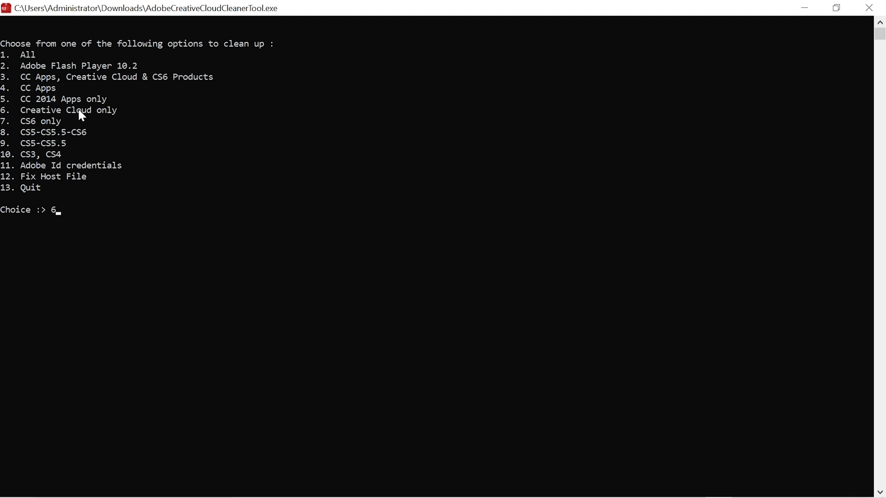
pyautogui.moveTo(7, 119)
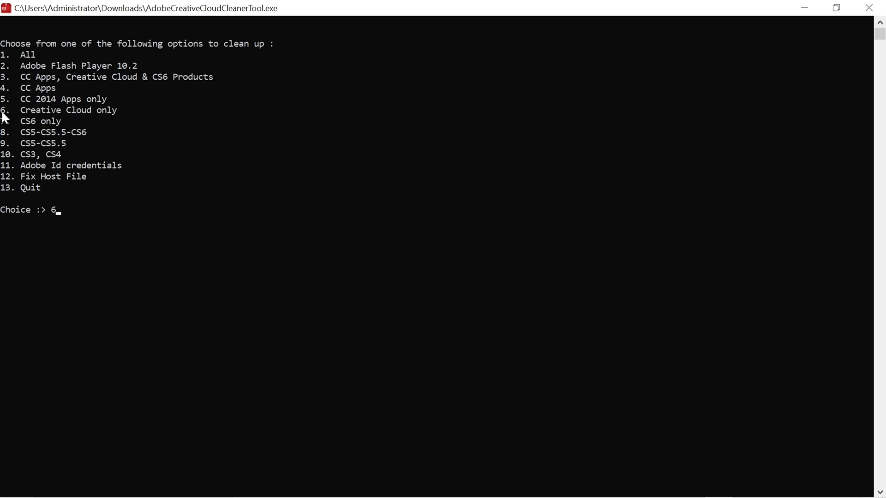
pyautogui.moveTo(56, 221)
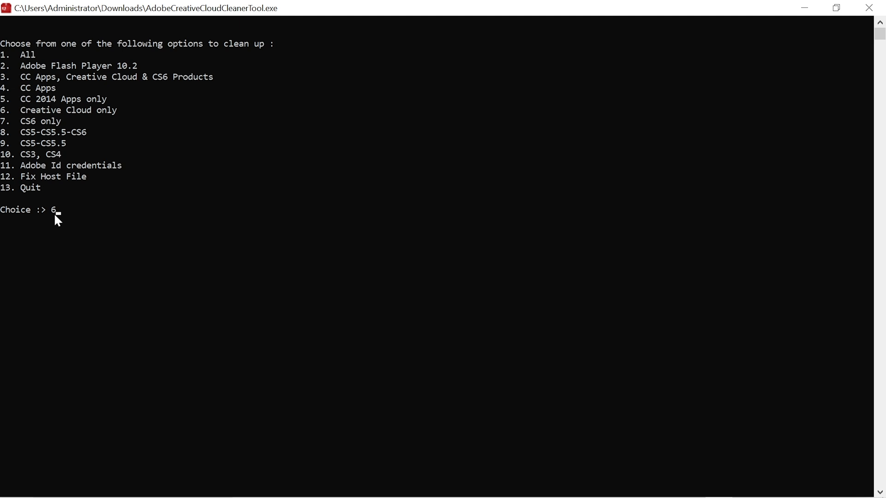
# Submit option 6 so the tool lists Creative Cloud Desktop and Clean All.
pyautogui.press('Return')
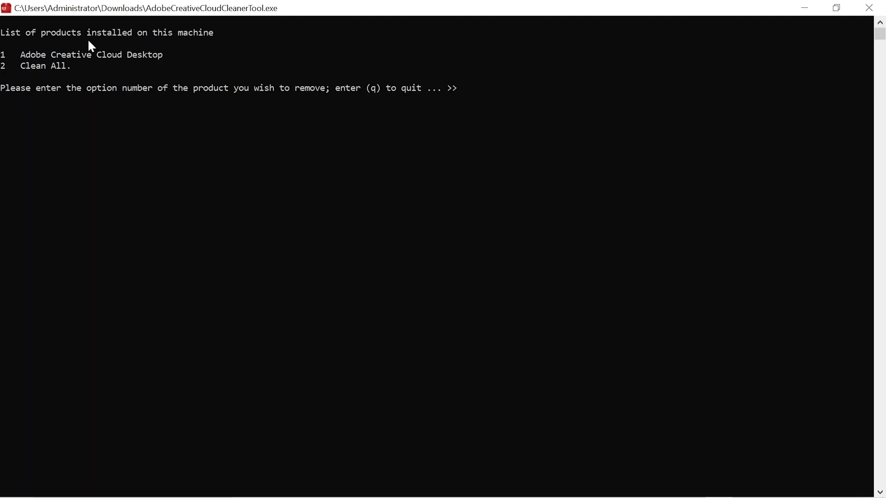
pyautogui.moveTo(174, 46)
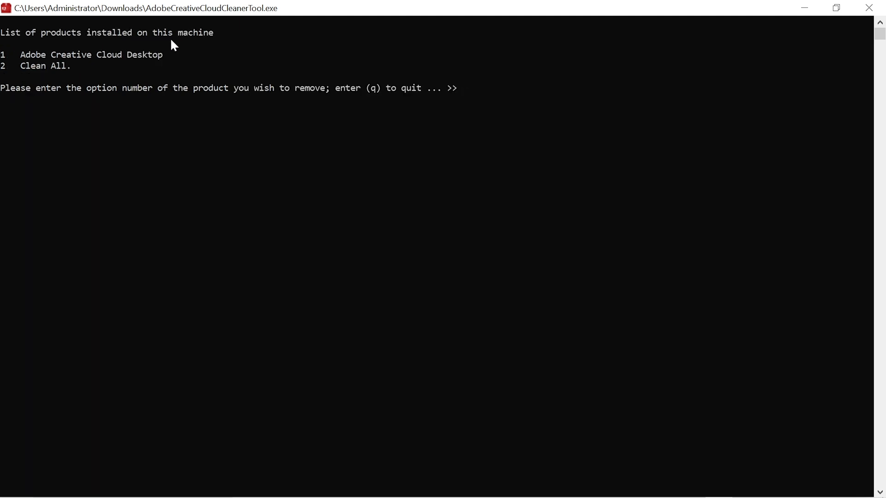
pyautogui.moveTo(143, 59)
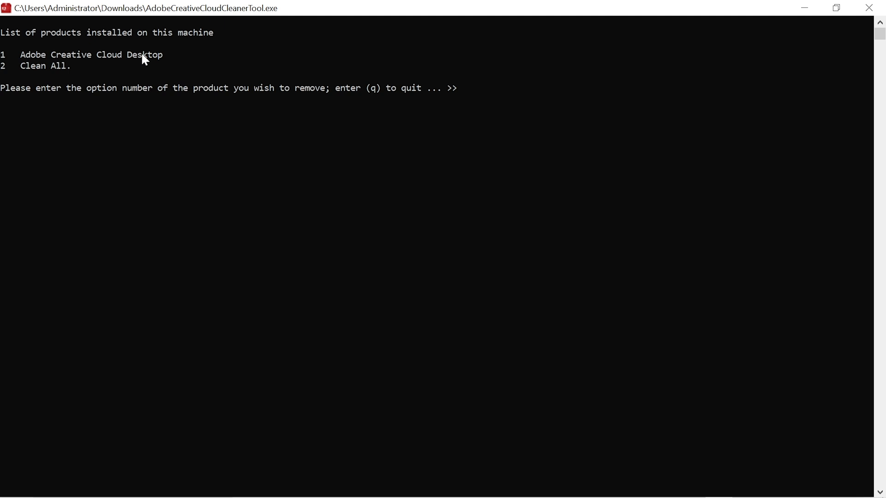
pyautogui.moveTo(45, 76)
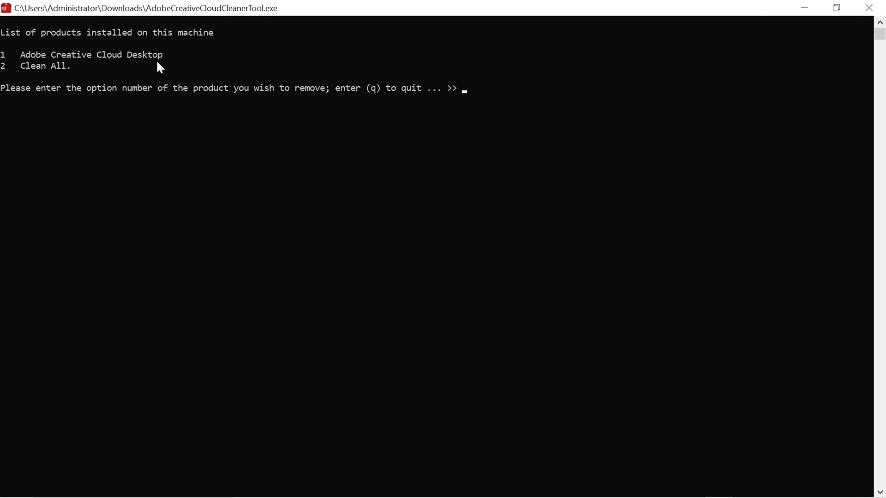
pyautogui.moveTo(79, 62)
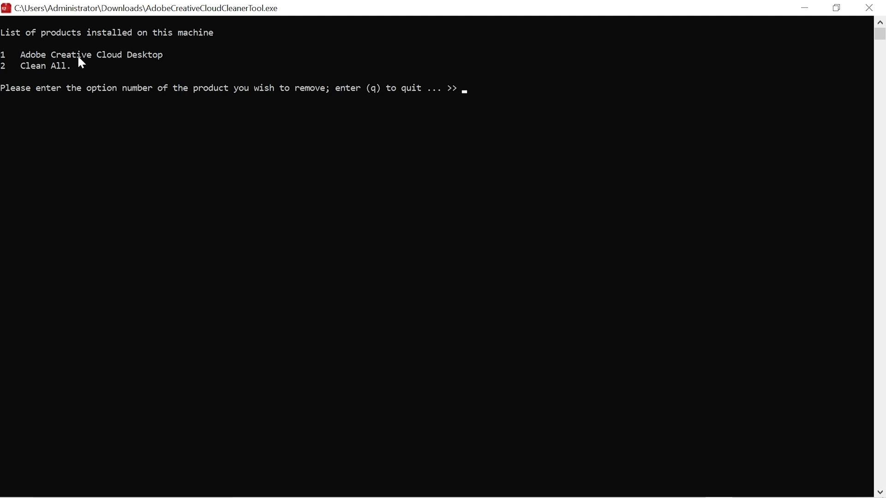
pyautogui.moveTo(128, 59)
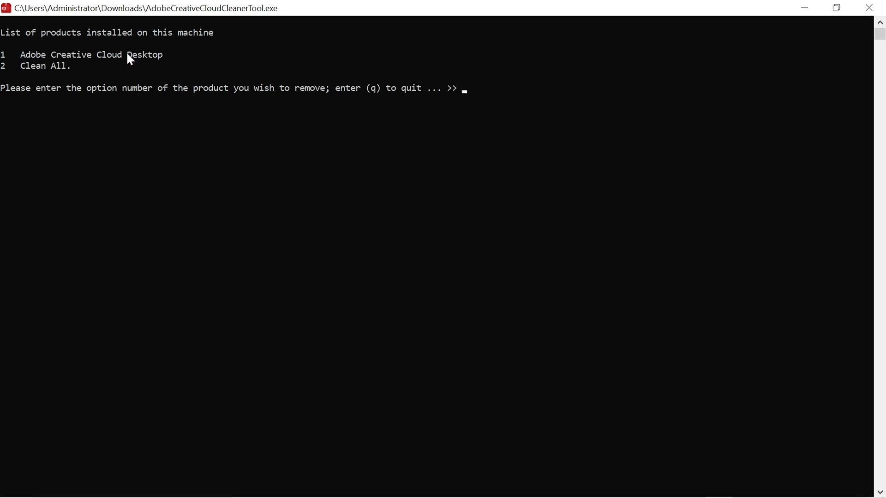
pyautogui.moveTo(487, 106)
pyautogui.write('1')
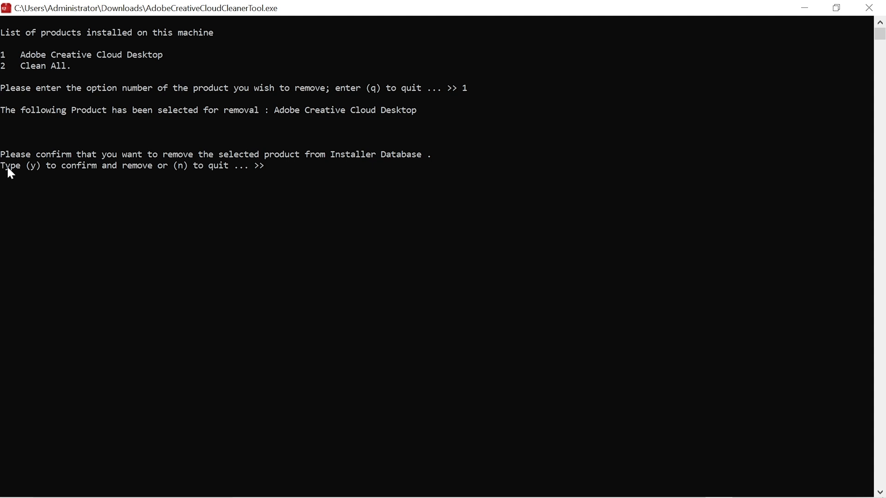
pyautogui.moveTo(194, 168)
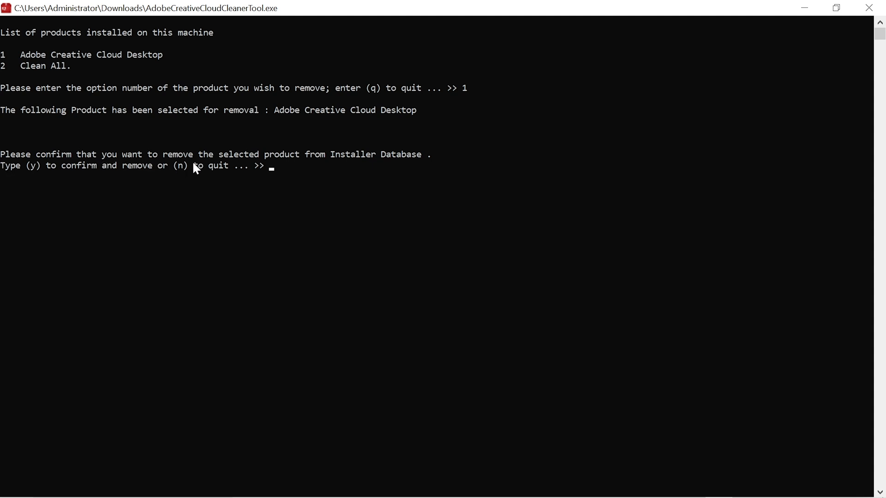
pyautogui.moveTo(329, 166)
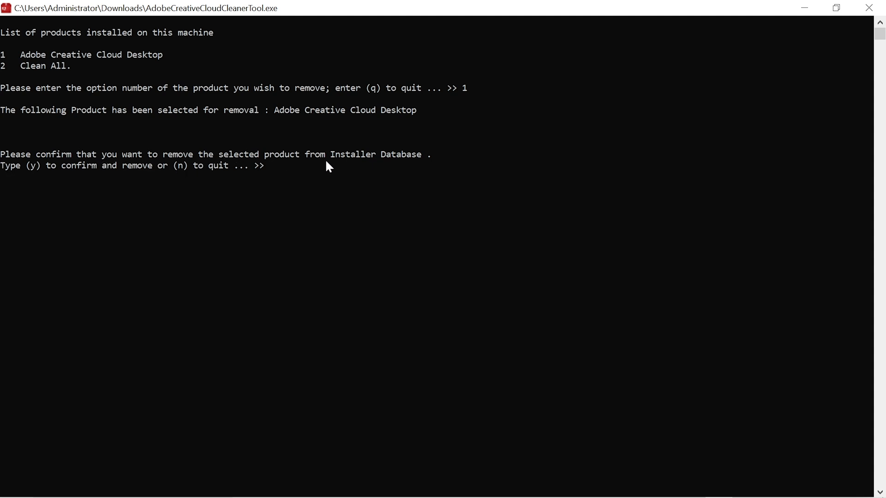
pyautogui.moveTo(60, 181)
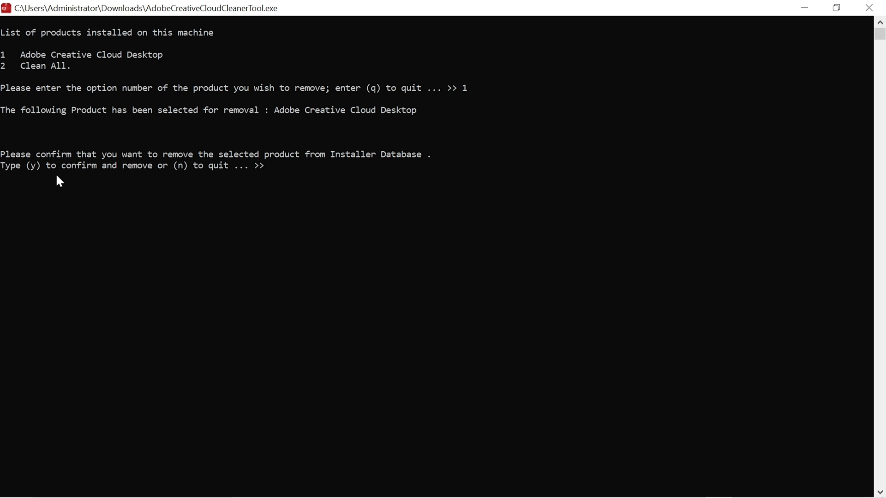
pyautogui.moveTo(276, 182)
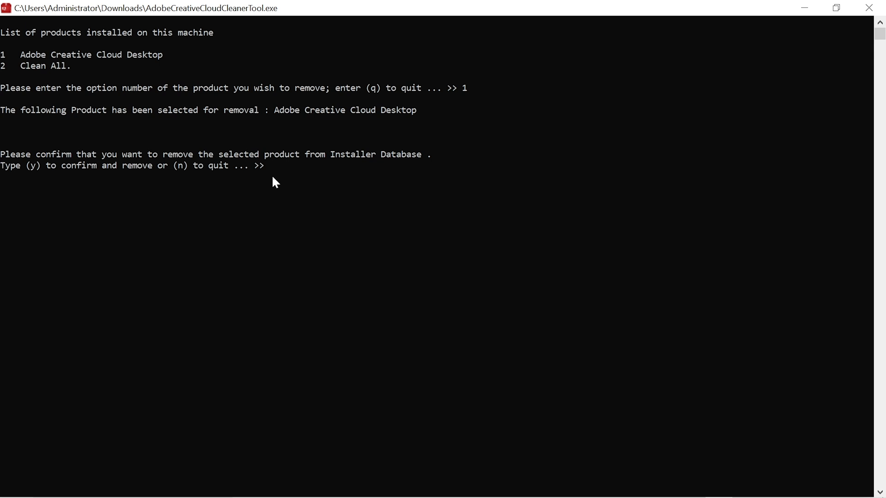
# Confirm removal of Adobe Creative Cloud Desktop with y.
pyautogui.write('y')
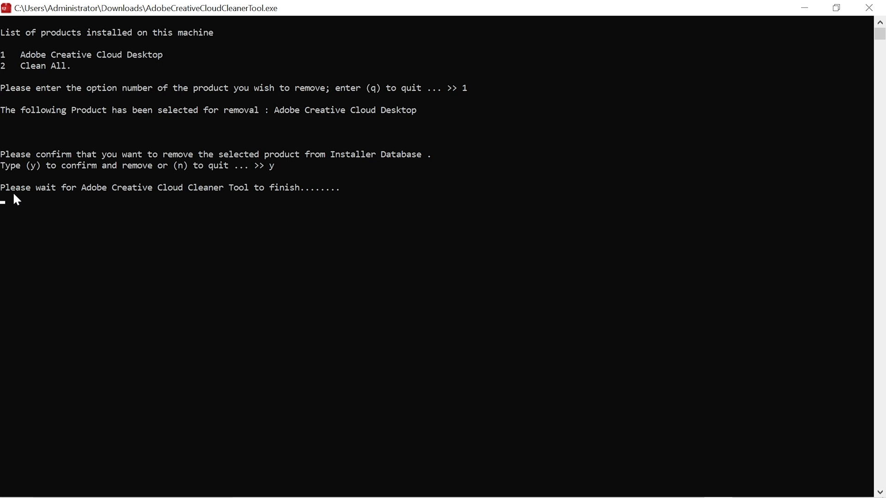
pyautogui.moveTo(221, 204)
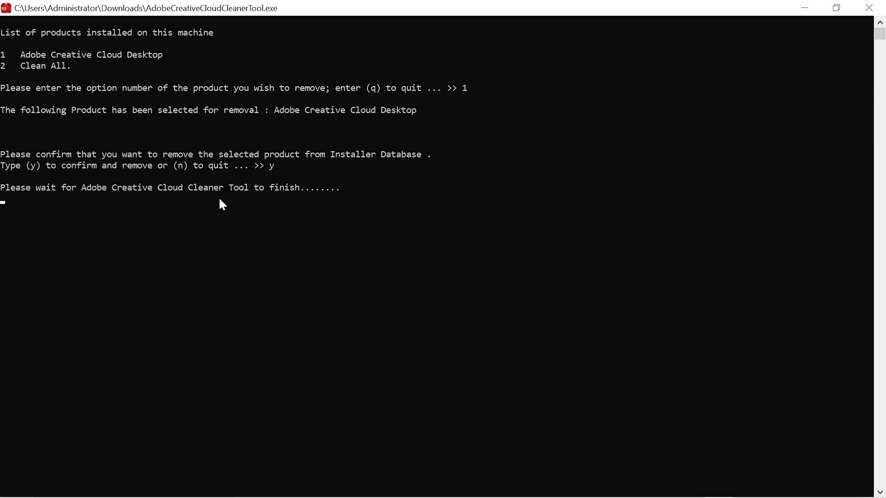
pyautogui.moveTo(293, 210)
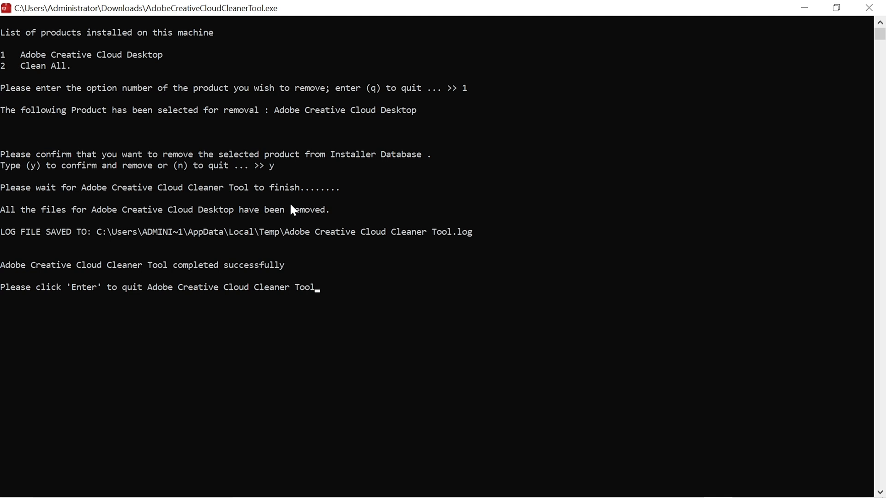
pyautogui.moveTo(9, 274)
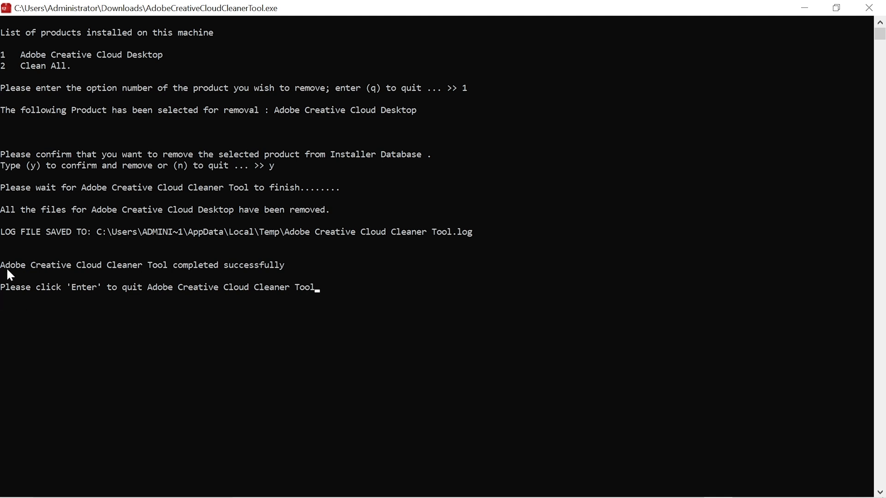
pyautogui.moveTo(191, 284)
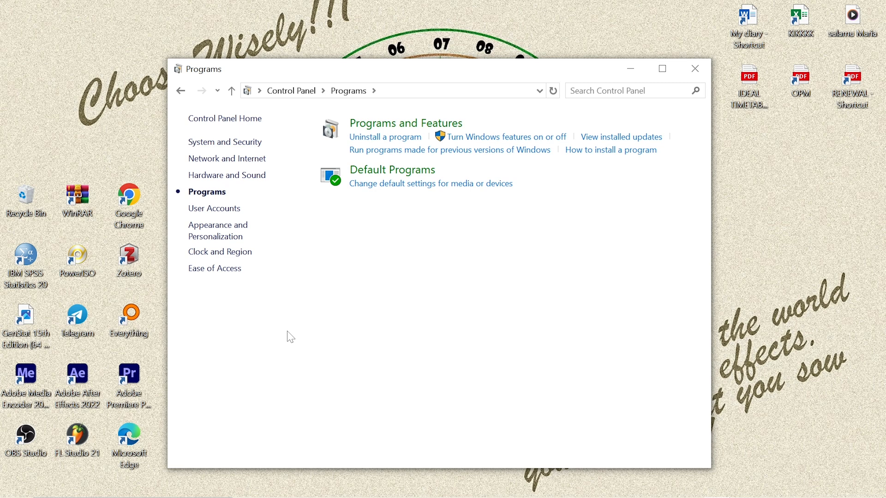
pyautogui.moveTo(396, 135)
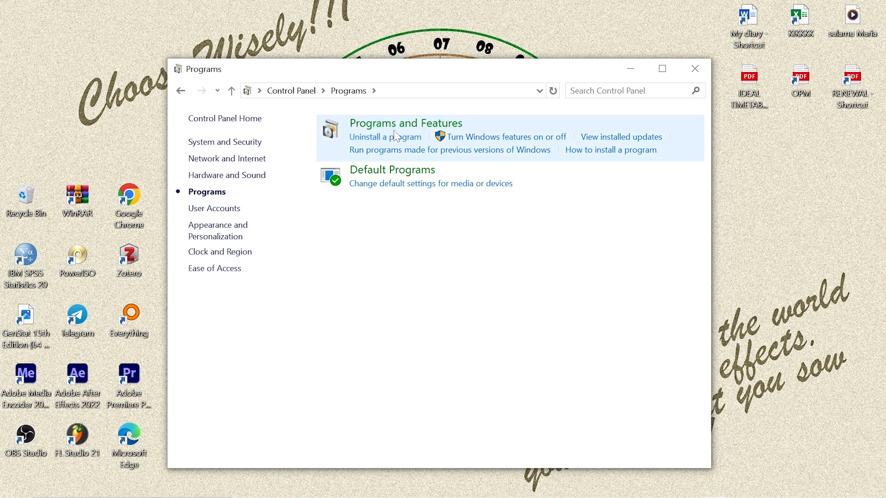
# Verify Premiere Pro 2022, Photoshop 2025 and Adobe Reader 9 remain, with no Creative Cloud entry.
pyautogui.click(385, 137)
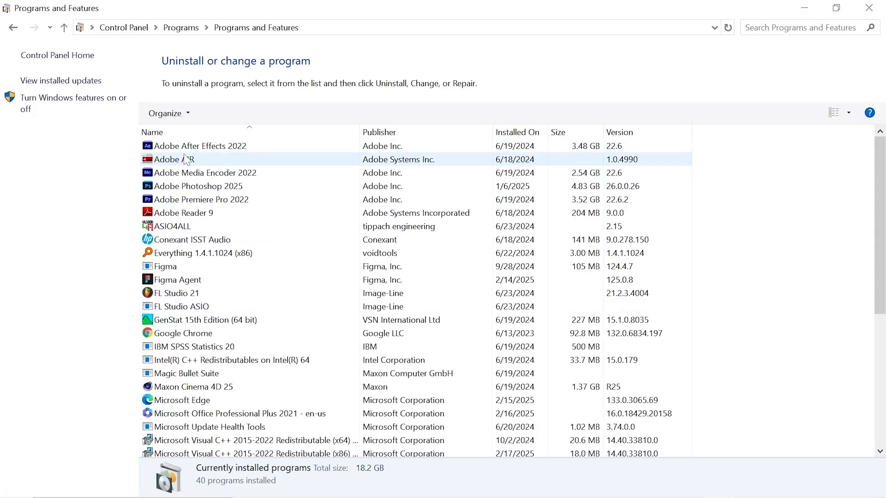
pyautogui.click(201, 200)
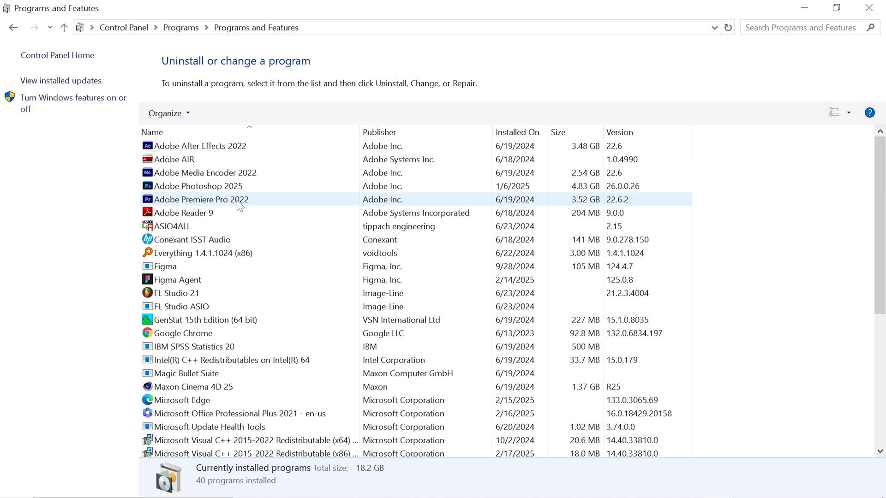
pyautogui.click(198, 186)
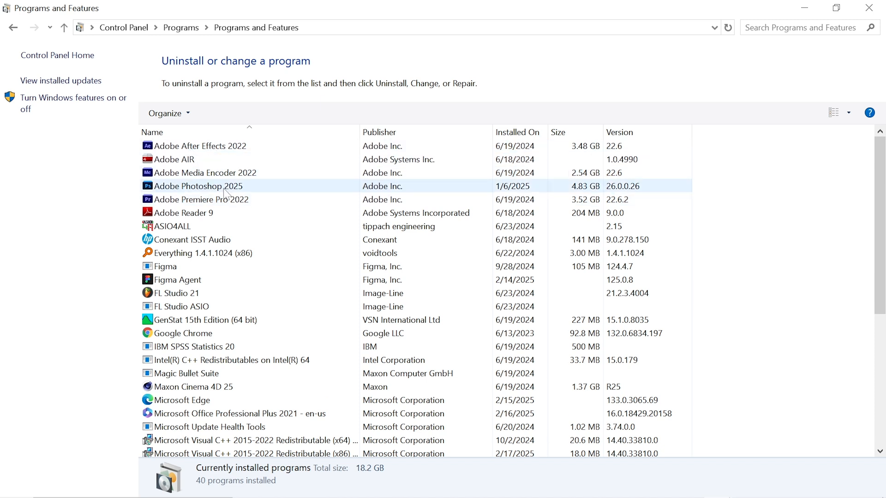
pyautogui.click(200, 199)
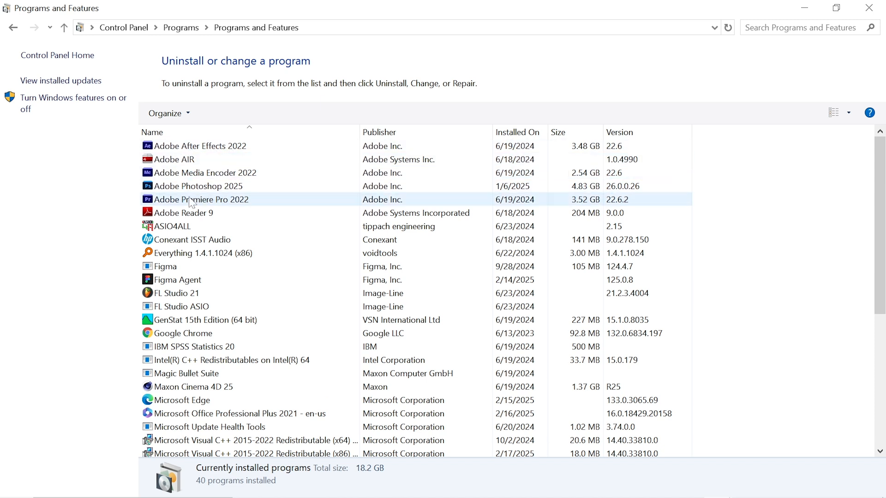
pyautogui.click(198, 186)
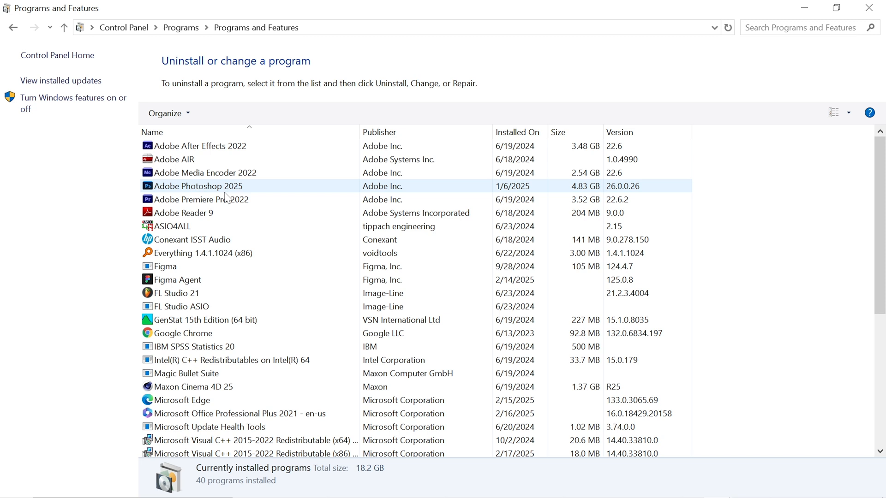
pyautogui.click(183, 213)
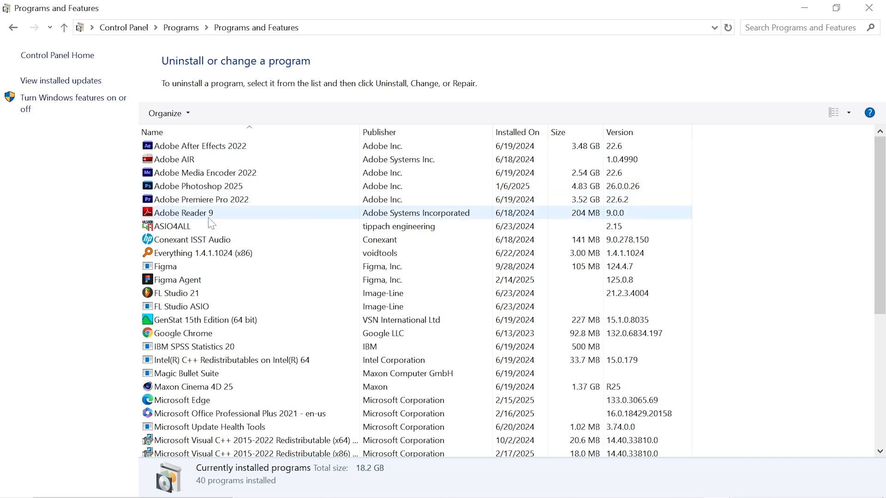